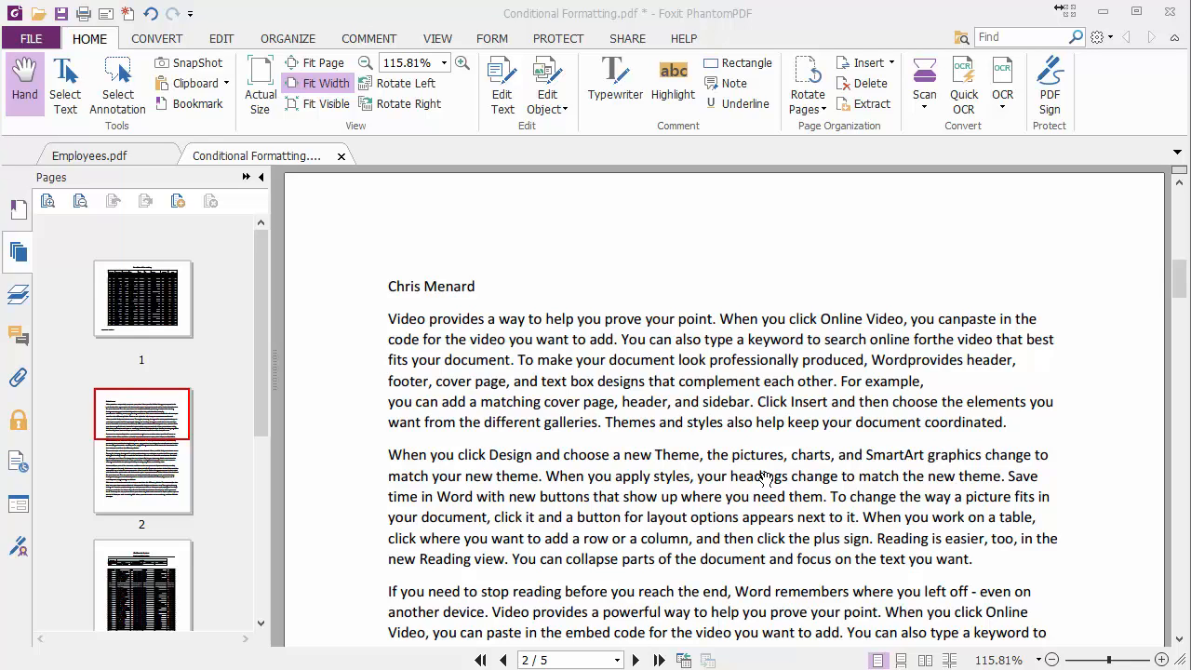
mouse_move(689, 23)
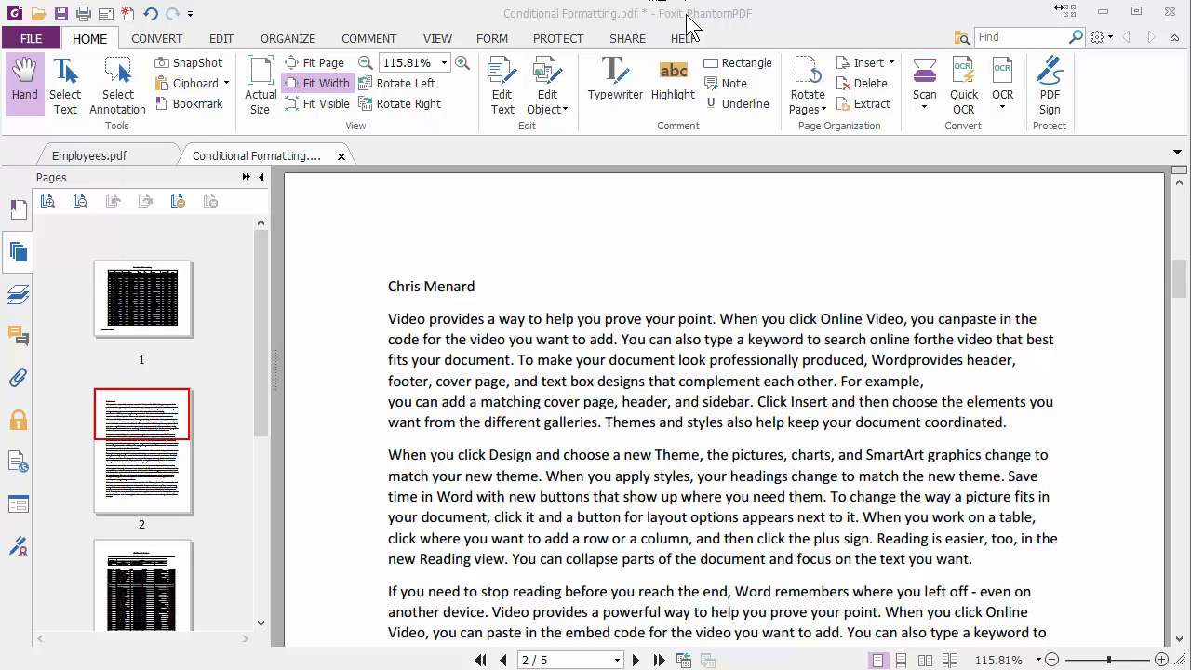
mouse_move(231, 339)
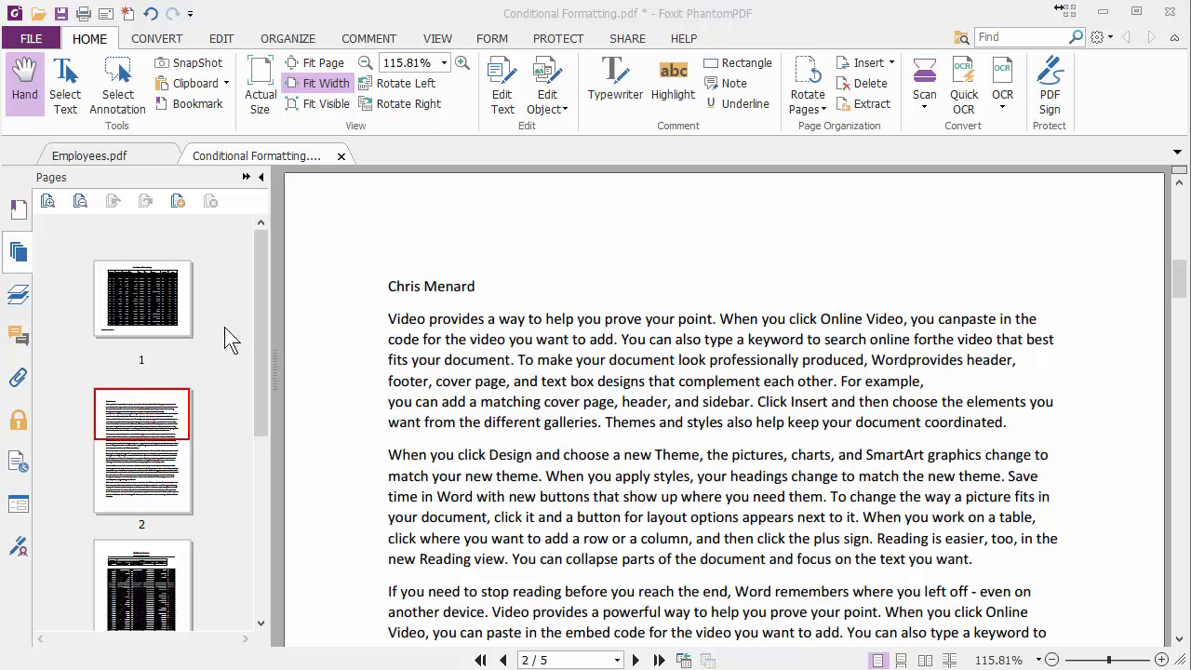
Select page 2 and turn on Edit Text mode from the Edit tab
click(142, 451)
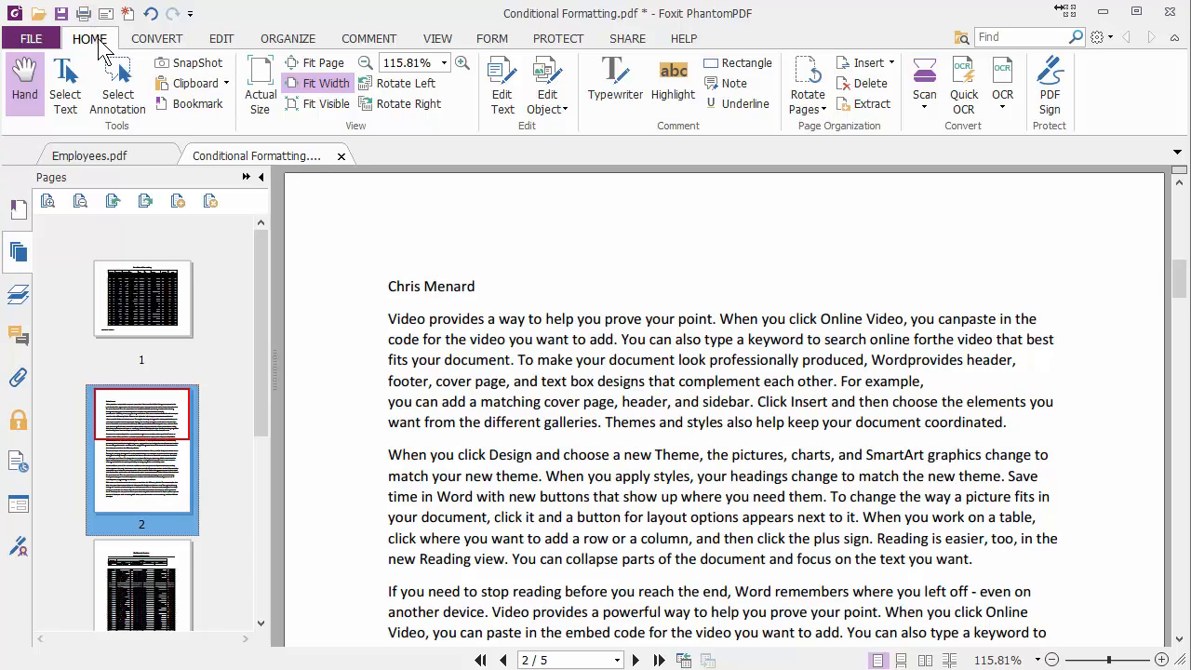
click(221, 38)
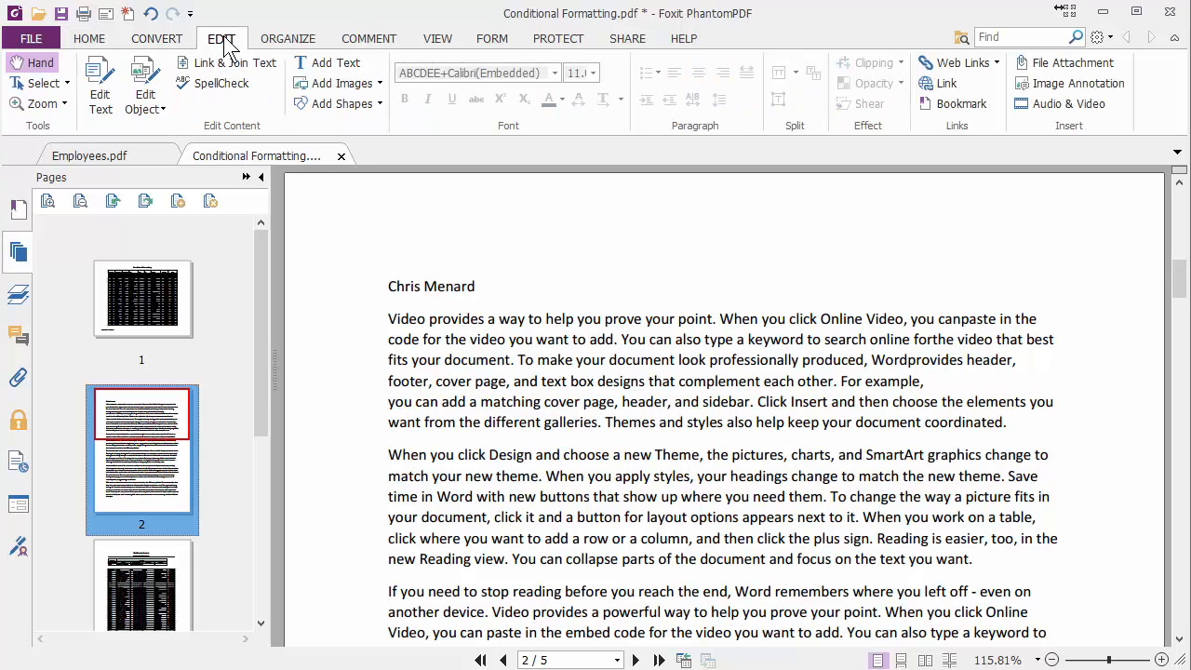
mouse_move(100, 84)
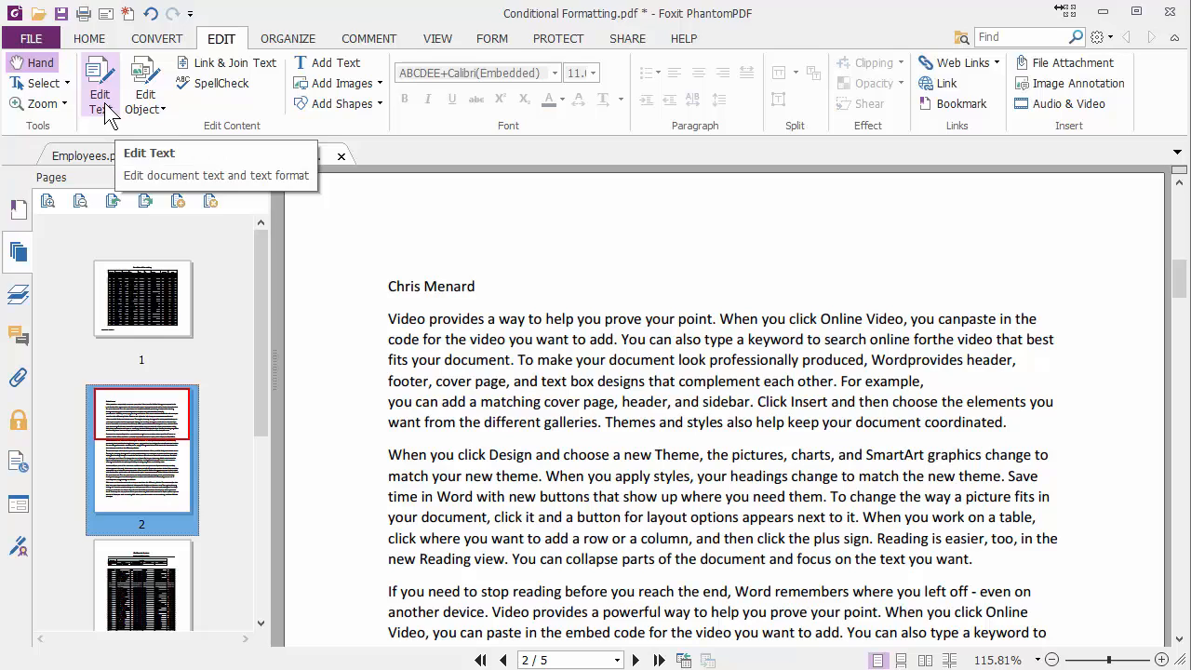
click(99, 83)
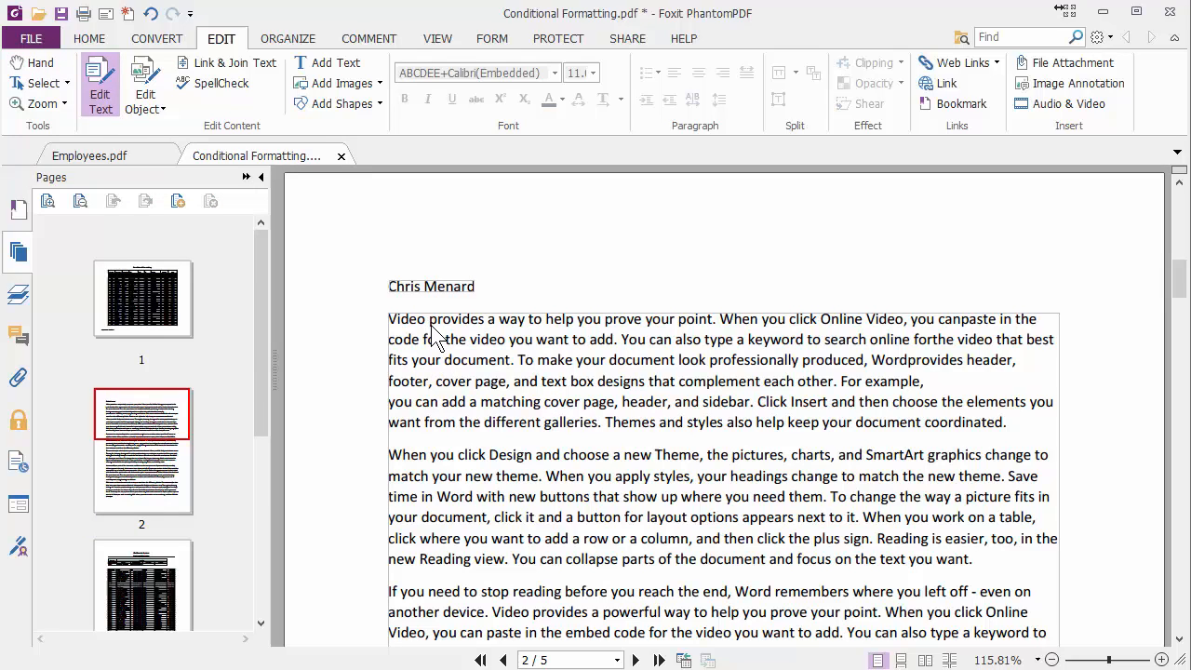
mouse_move(484, 335)
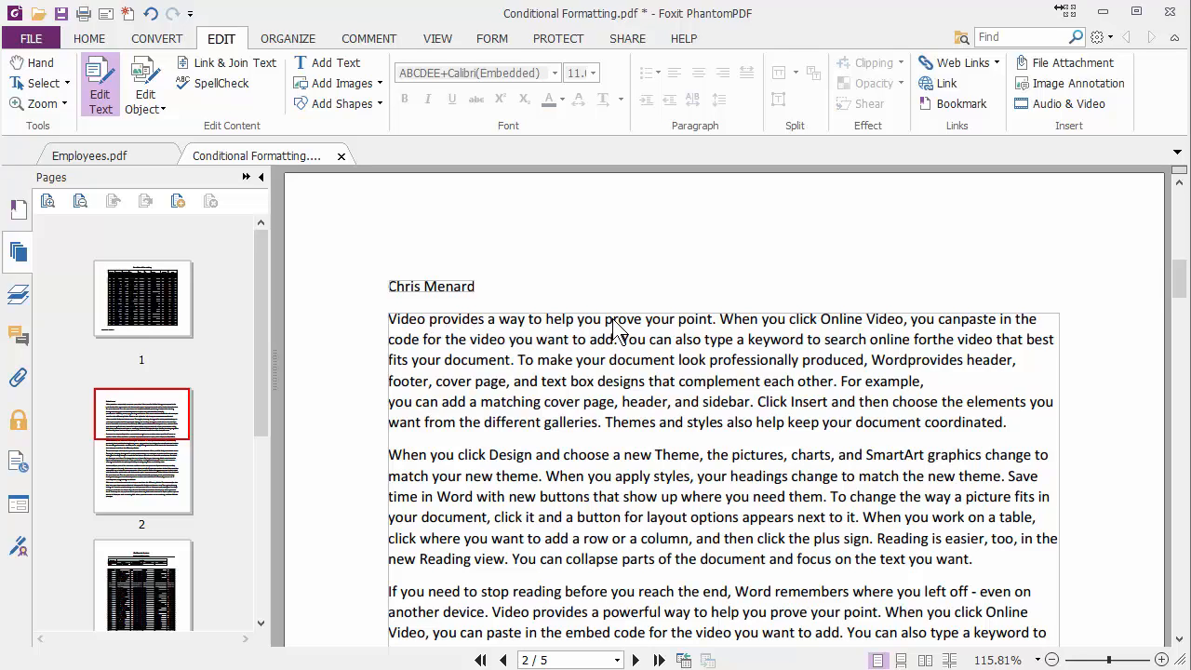
mouse_move(505, 333)
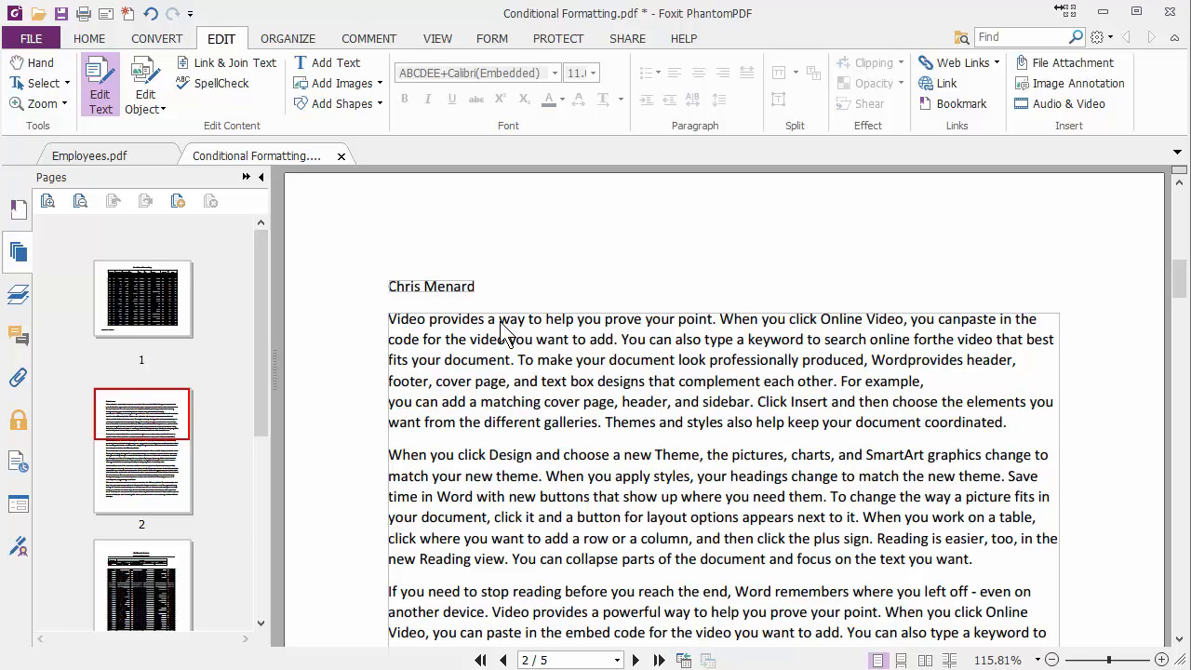
Insert 'powerful' and 'embedded' into page 2's first paragraph and fix 'canpaste'
click(554, 360)
text( powerful)
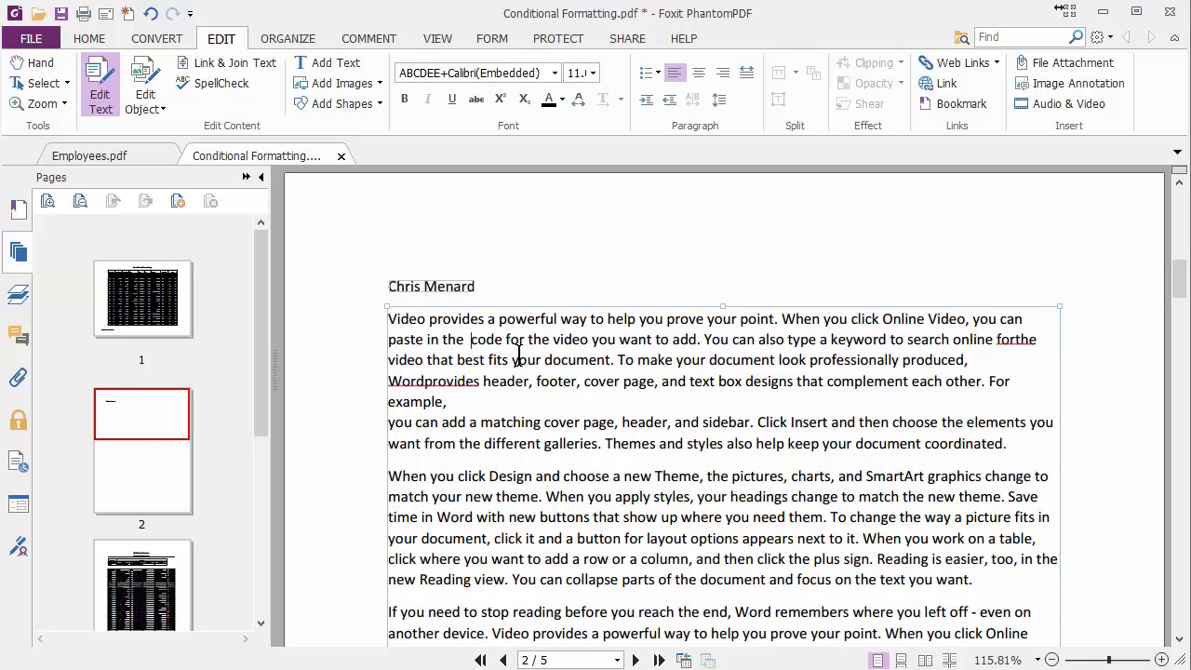
text(embedded)
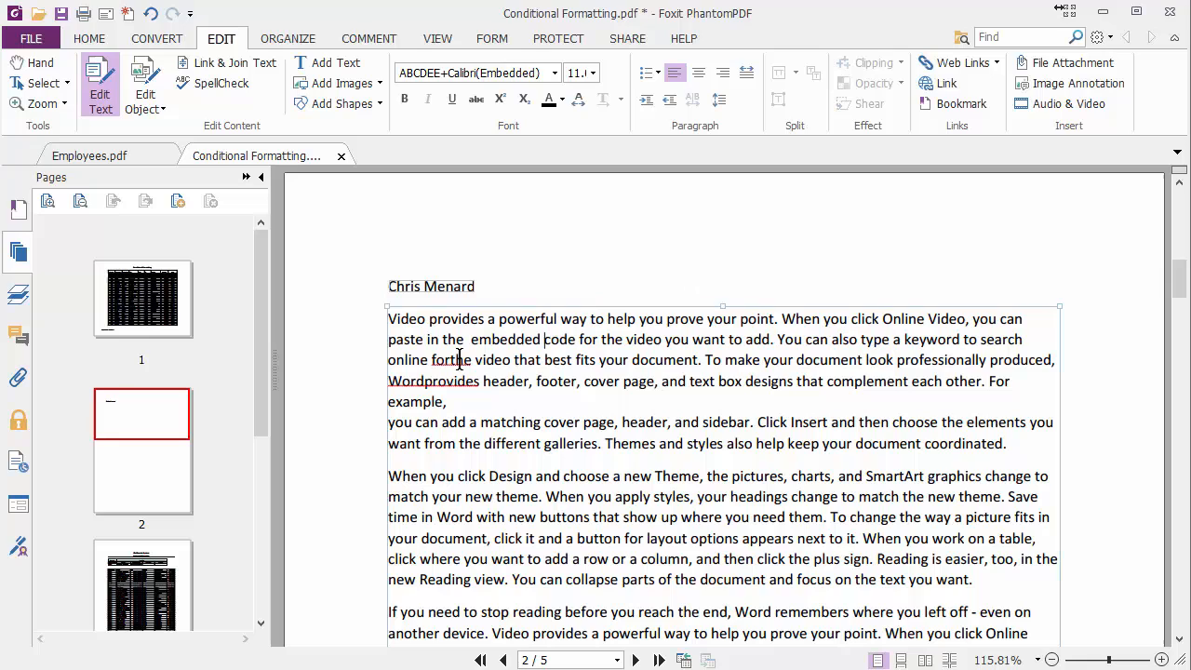
mouse_move(468, 410)
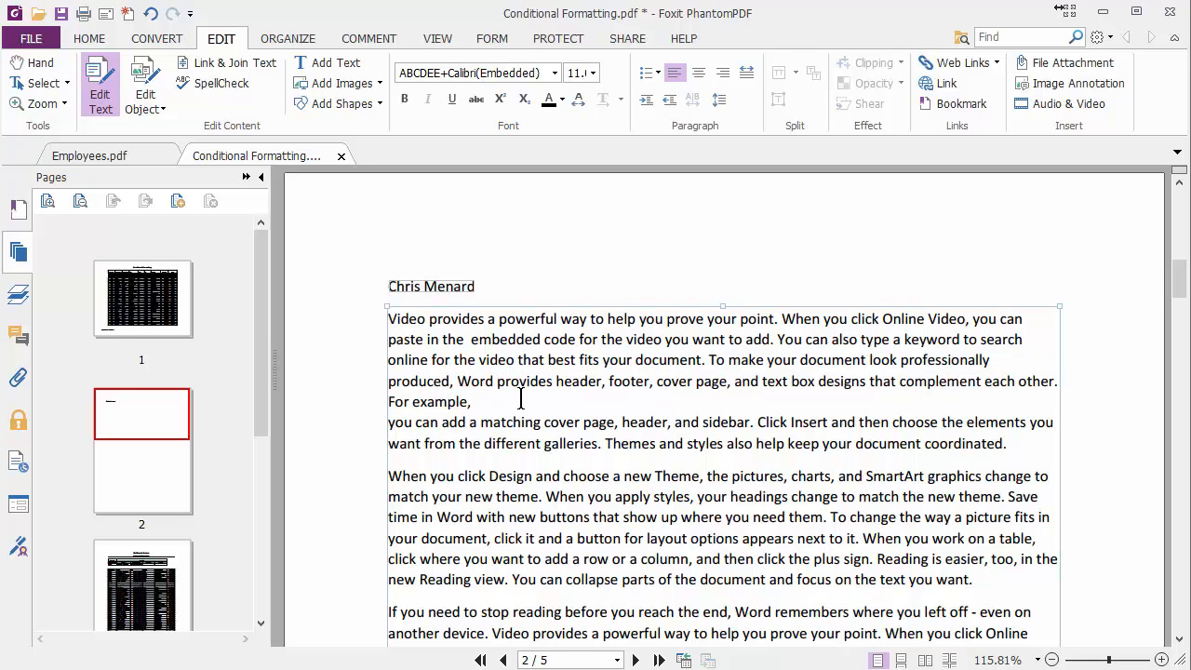
mouse_move(361, 247)
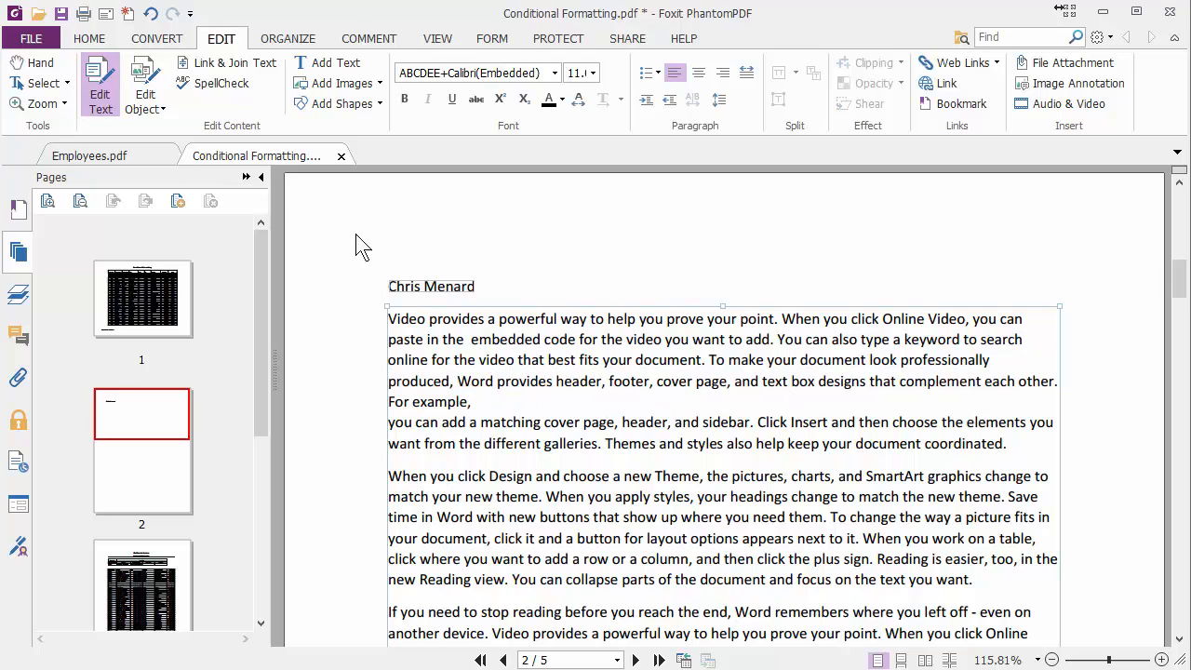
mouse_move(40, 62)
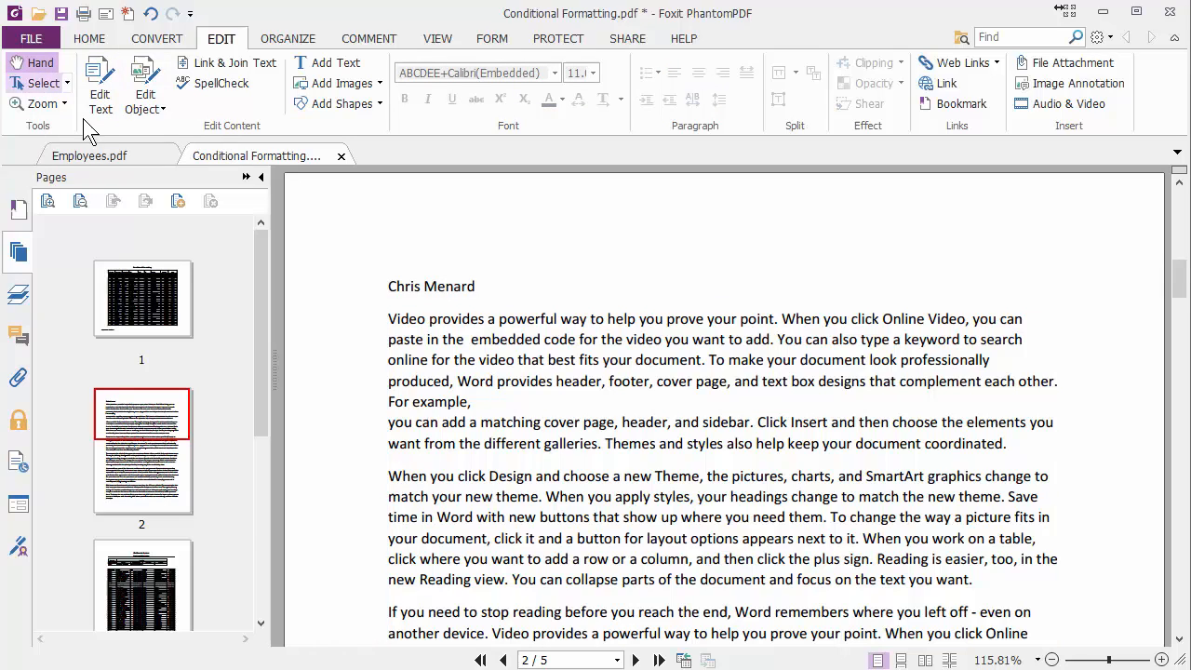
mouse_move(60, 14)
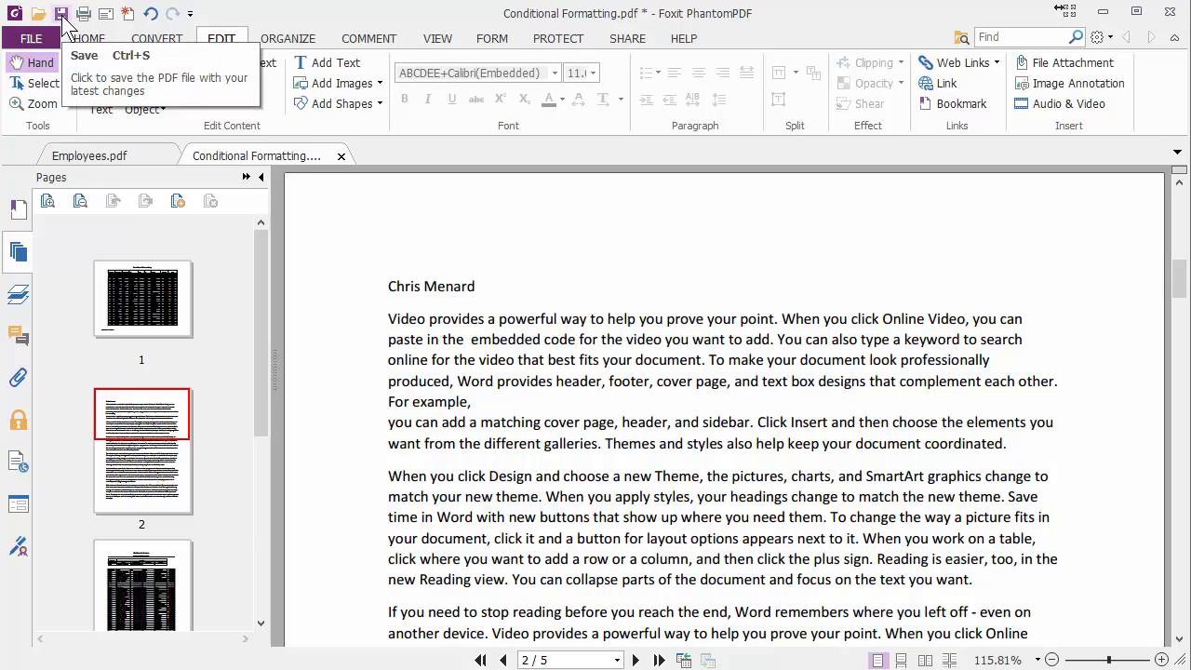
Save the corrected PDF from the Quick Access Toolbar
click(61, 13)
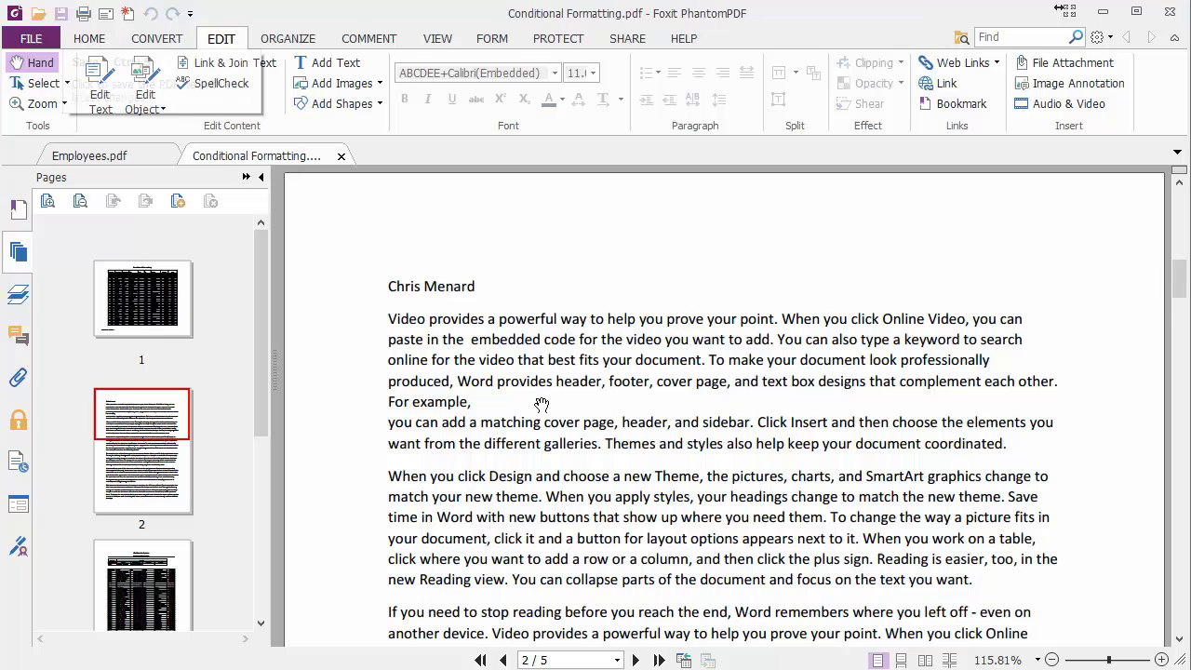